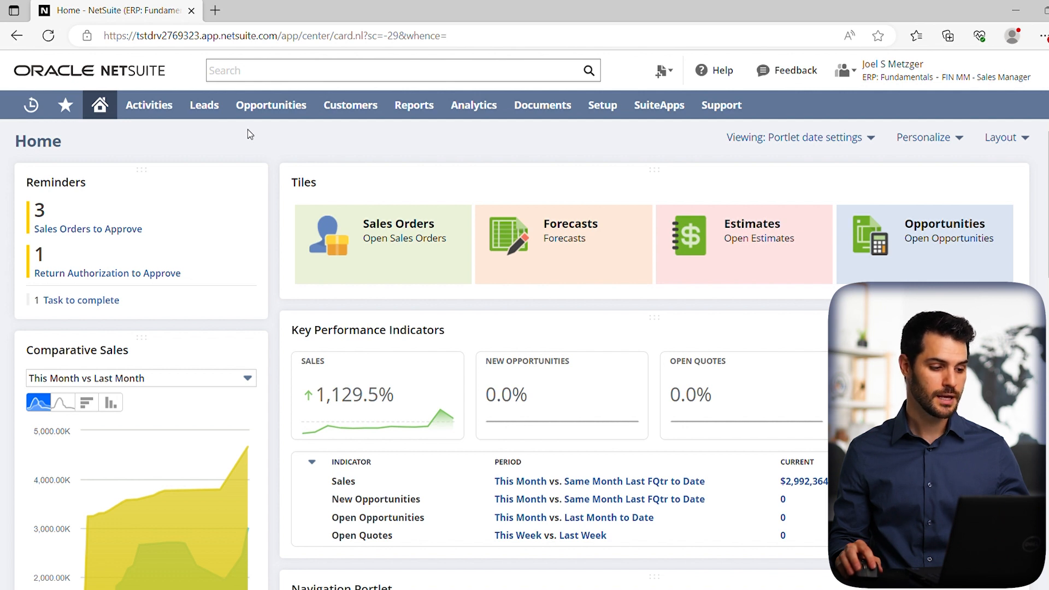
- Show the Home menu choices with Dashboard and Set Preferences
click(99, 105)
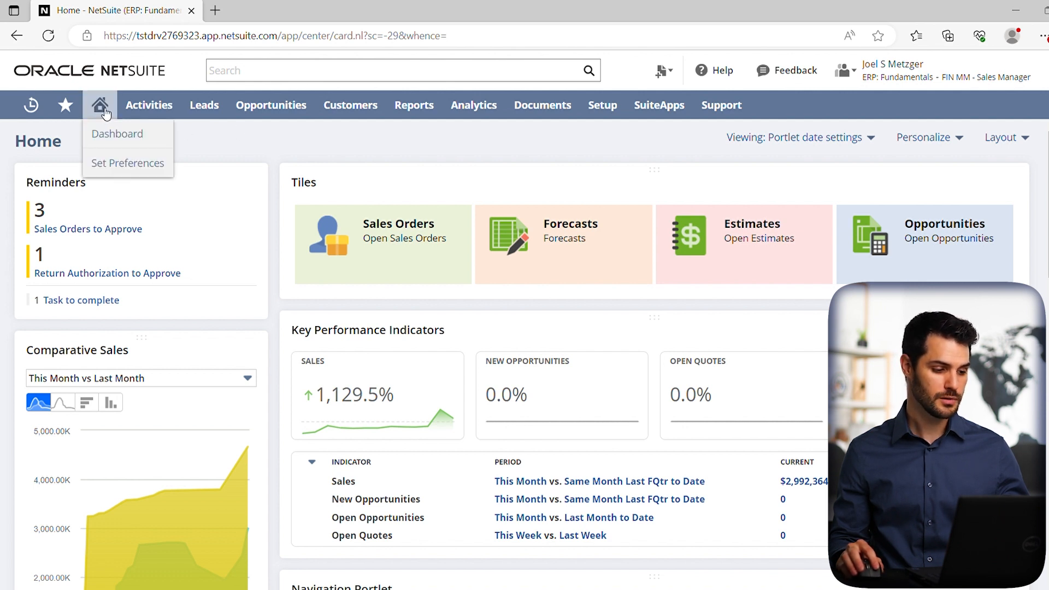
mouse_move(127, 163)
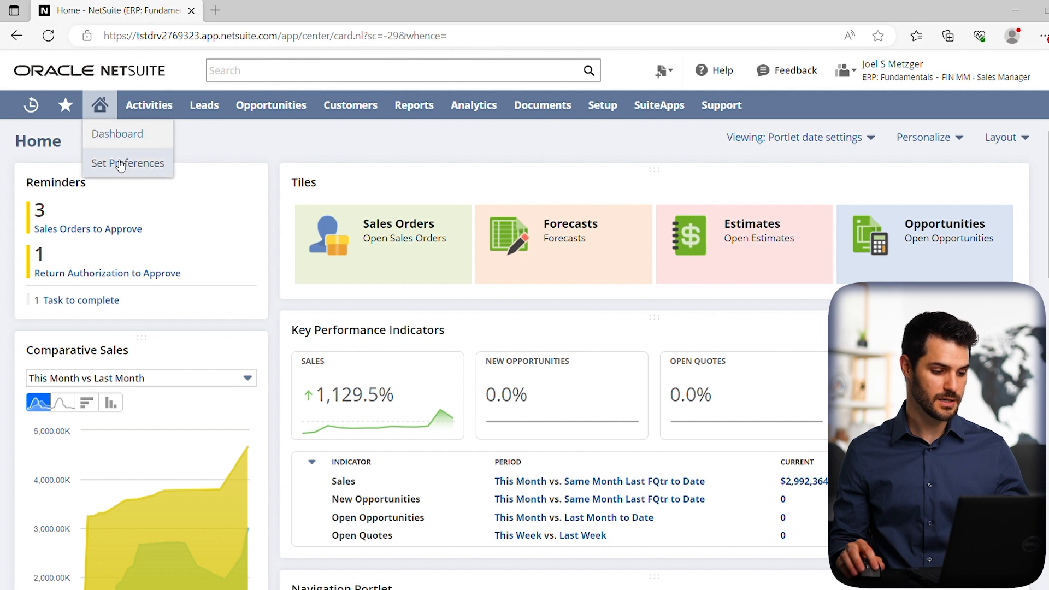
- Open the Set Preferences page on its General settings
click(127, 162)
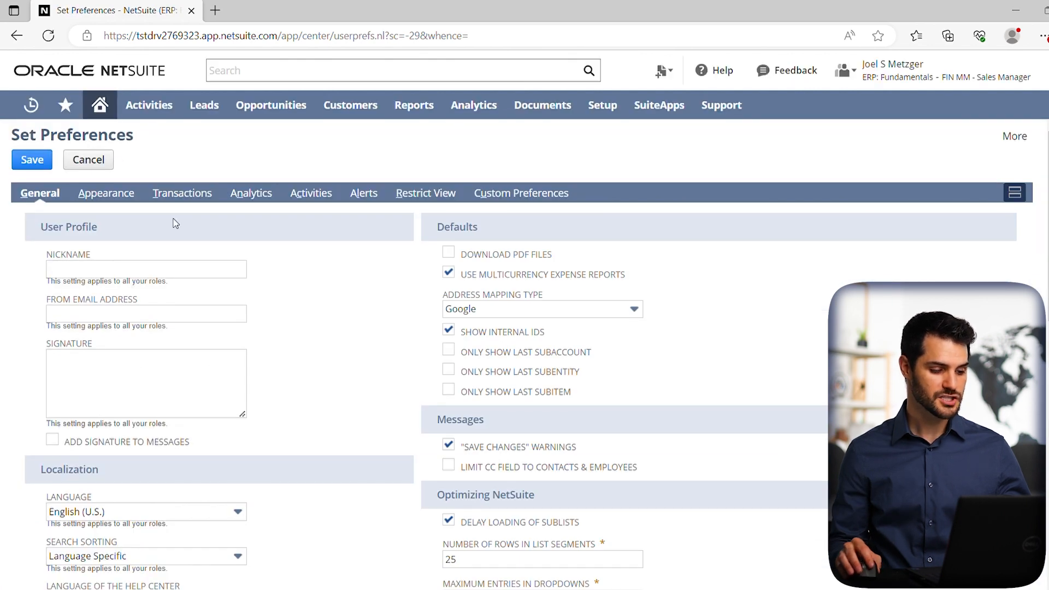
mouse_move(359, 218)
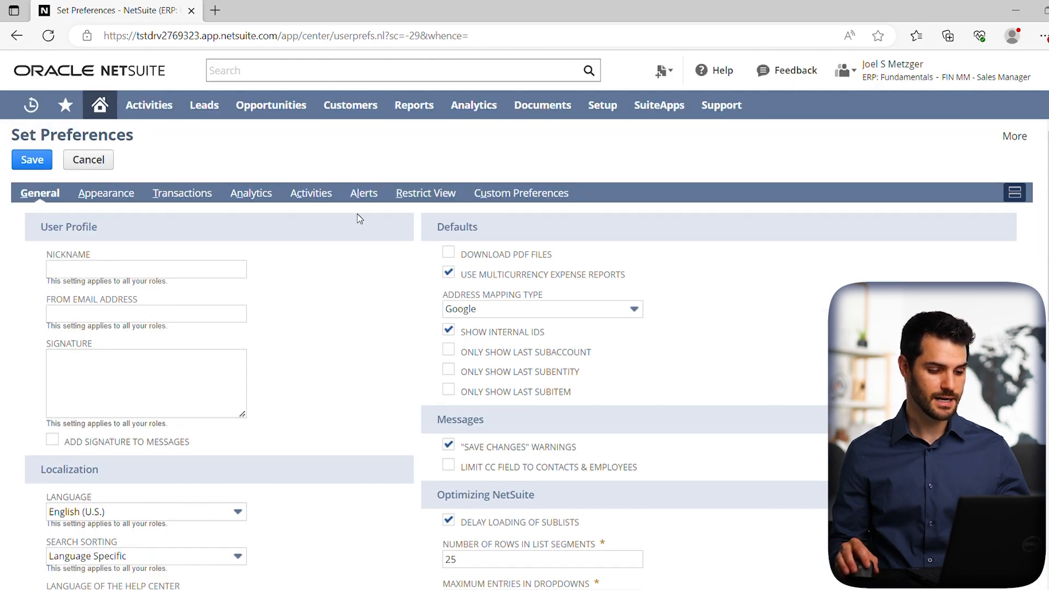
mouse_move(350, 370)
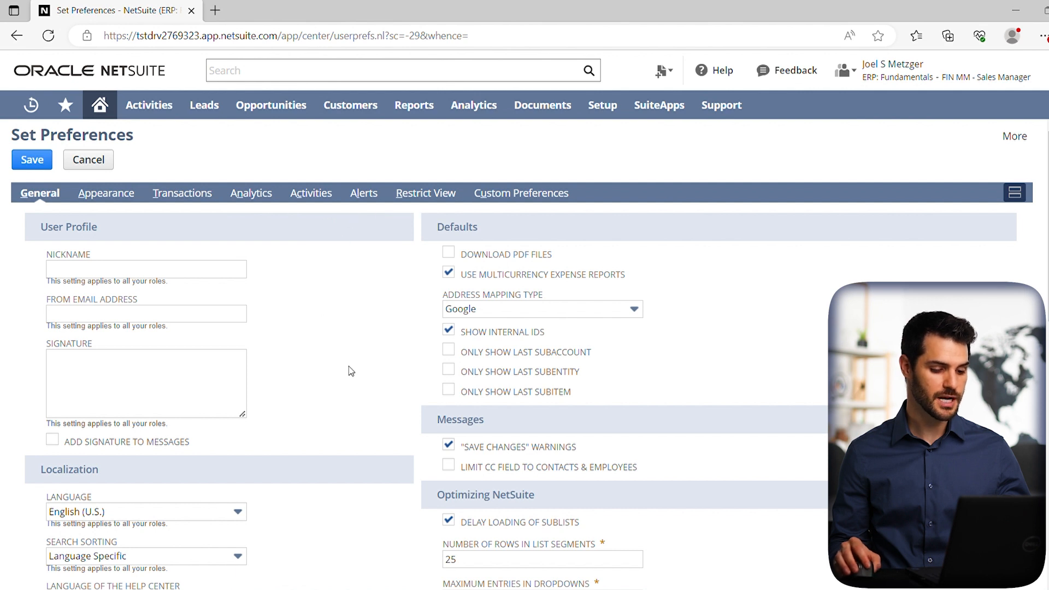
mouse_move(410, 334)
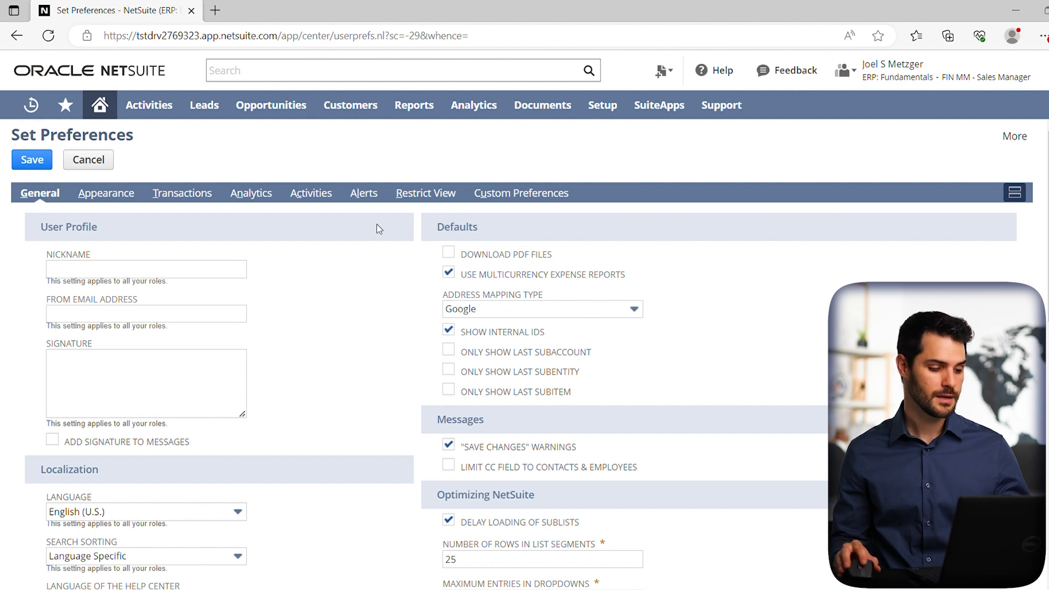
scroll(down, 3)
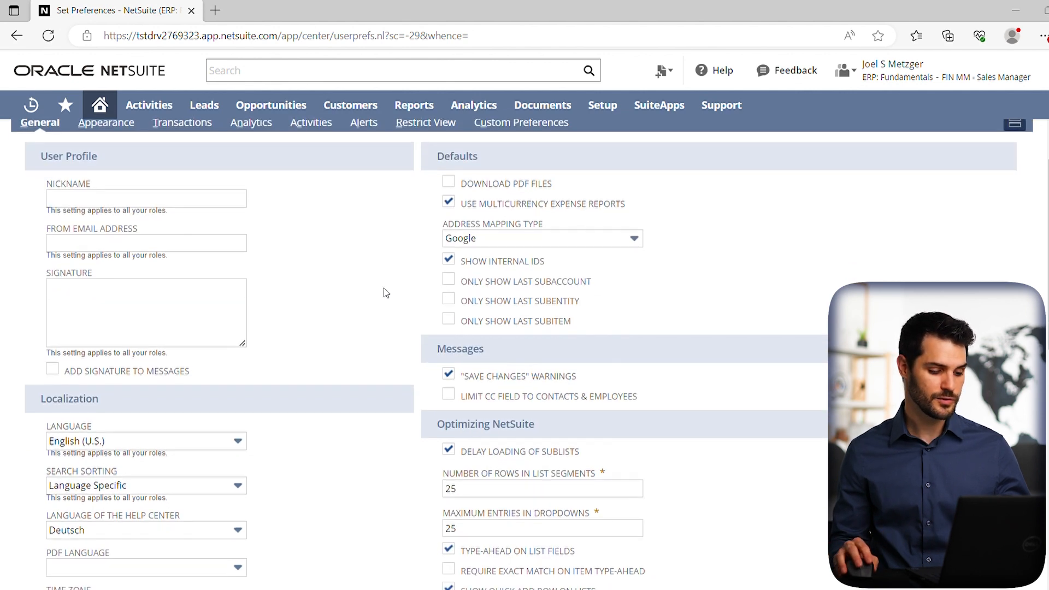
scroll(down, 3)
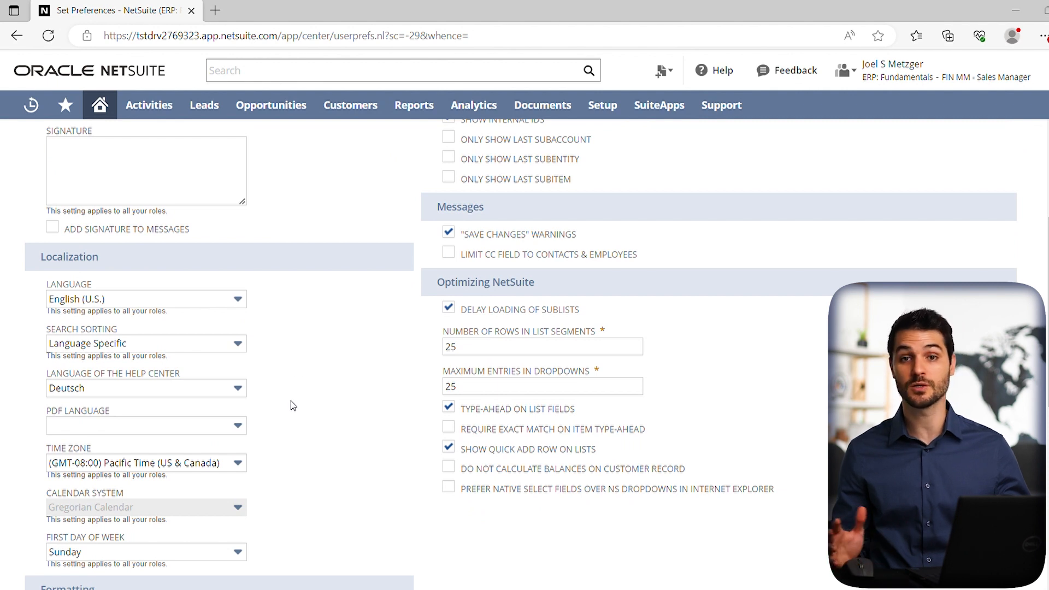
scroll(down, 3)
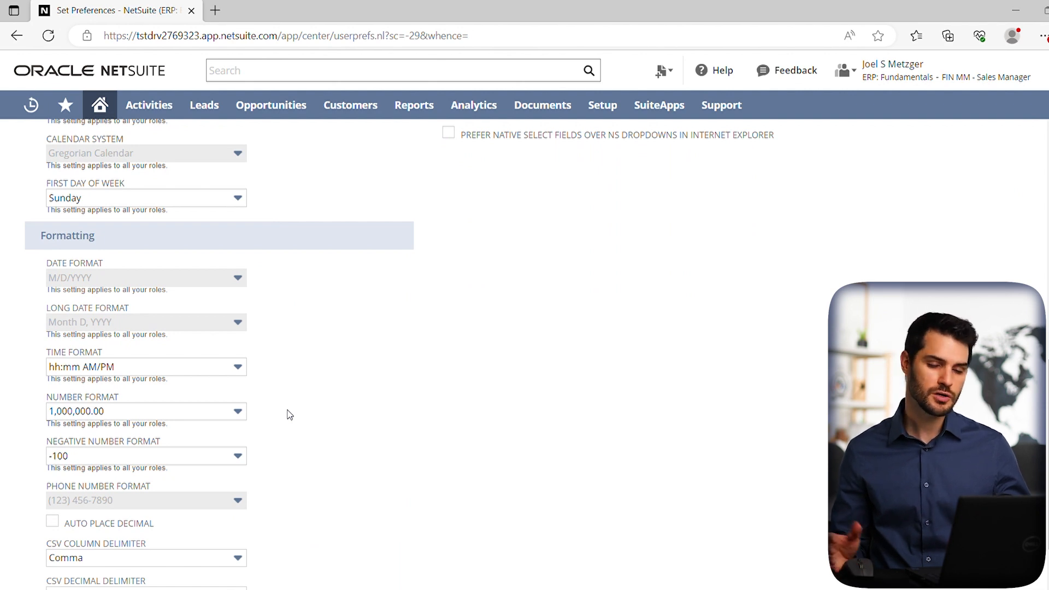
mouse_move(543, 407)
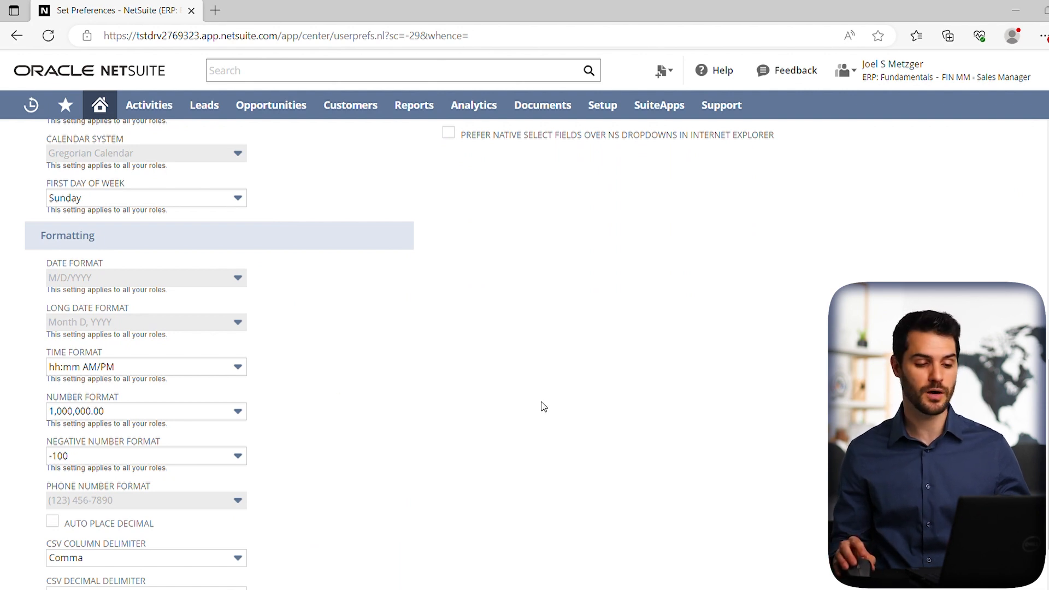
scroll(up, 3)
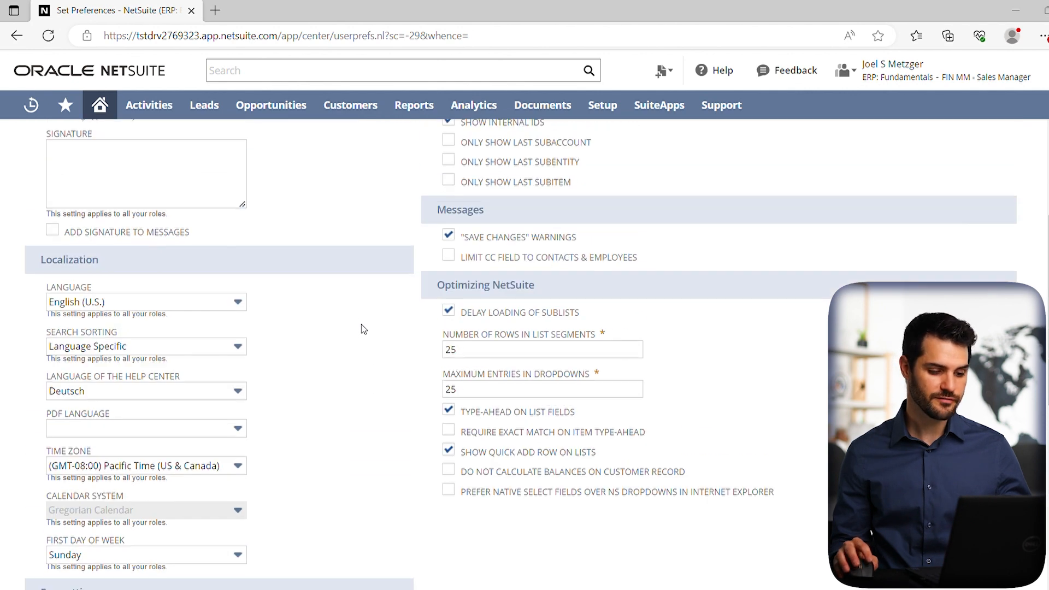
scroll(up, 3)
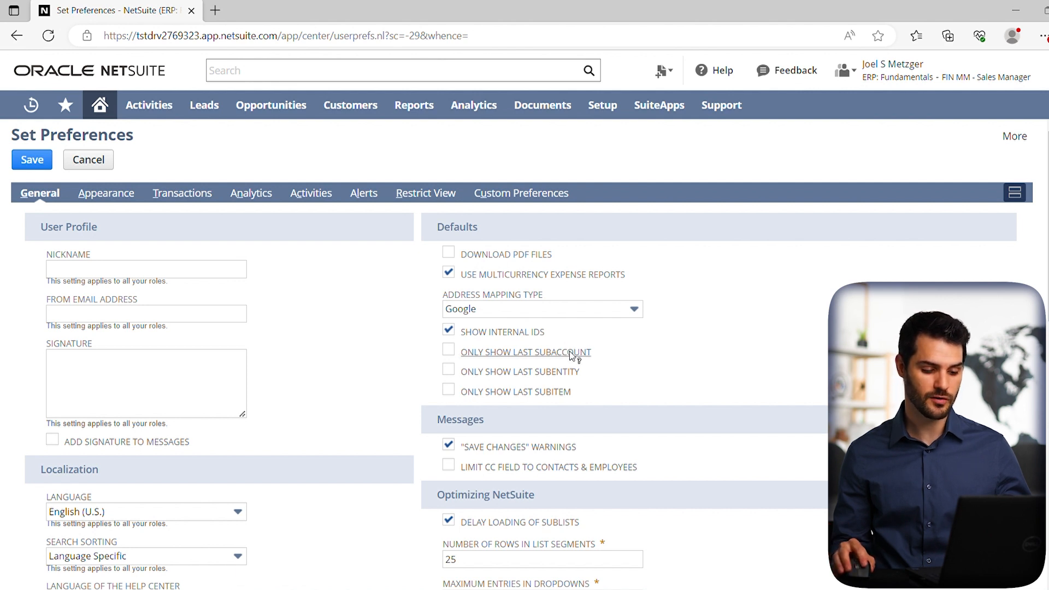
mouse_move(574, 360)
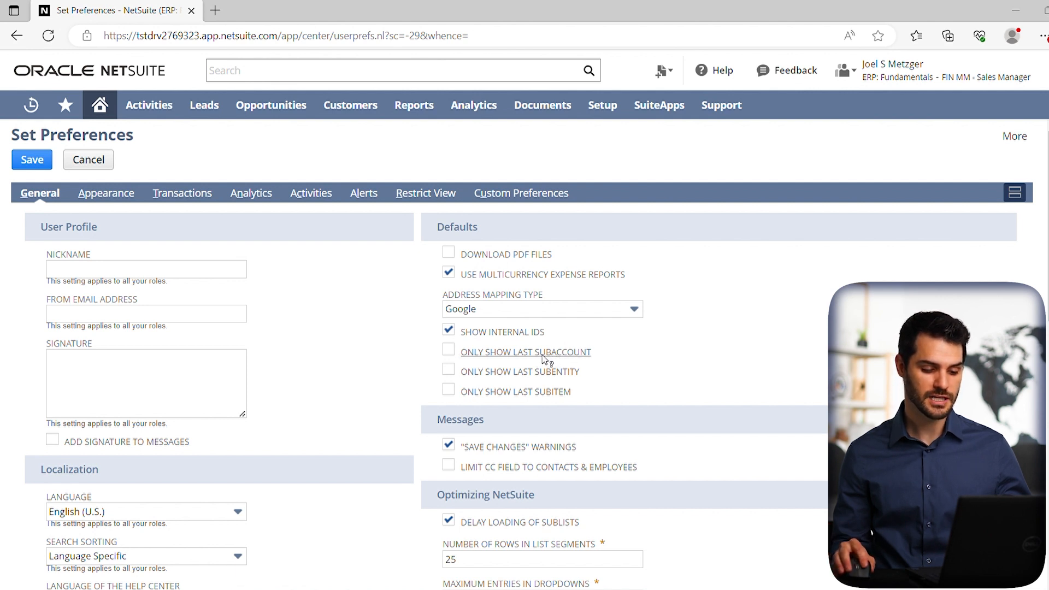
- Show the field help for the Only Show Last Subaccount preference
click(525, 351)
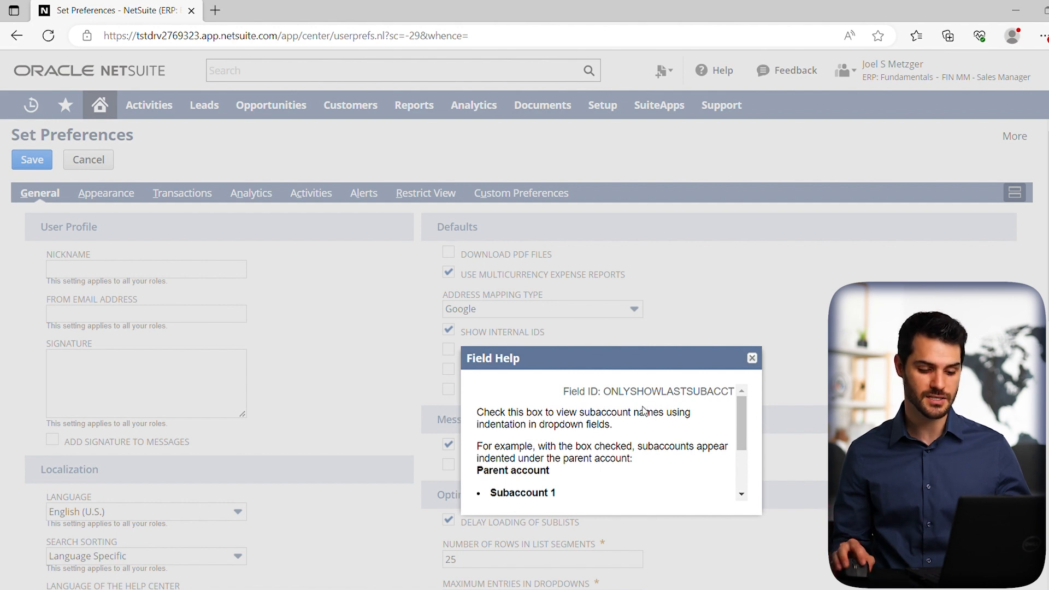
mouse_move(595, 401)
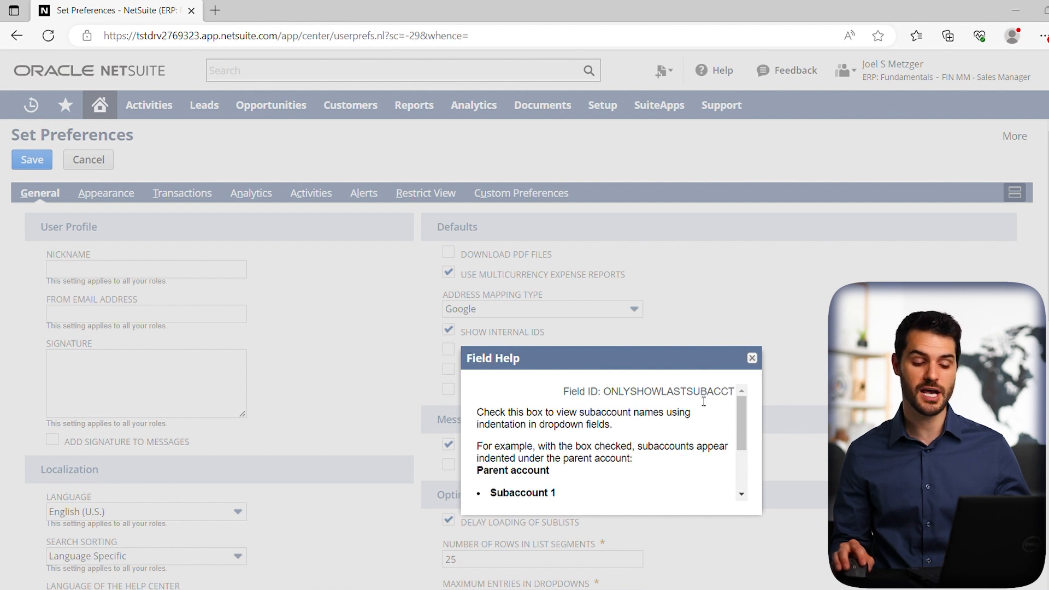
mouse_move(736, 368)
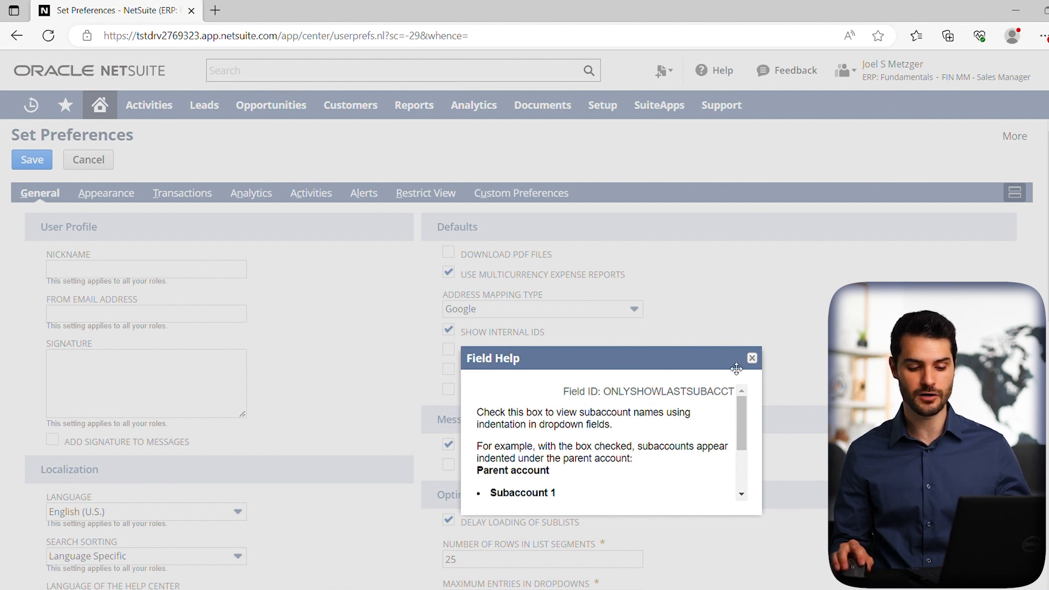
- Close the subaccount field help, back to the General preferences
click(751, 357)
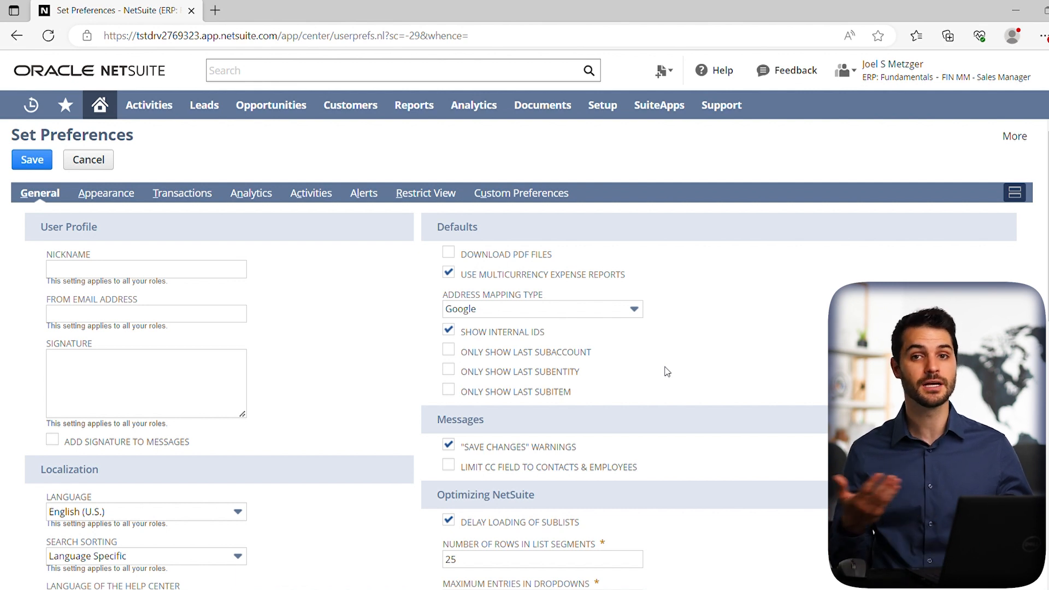
mouse_move(533, 325)
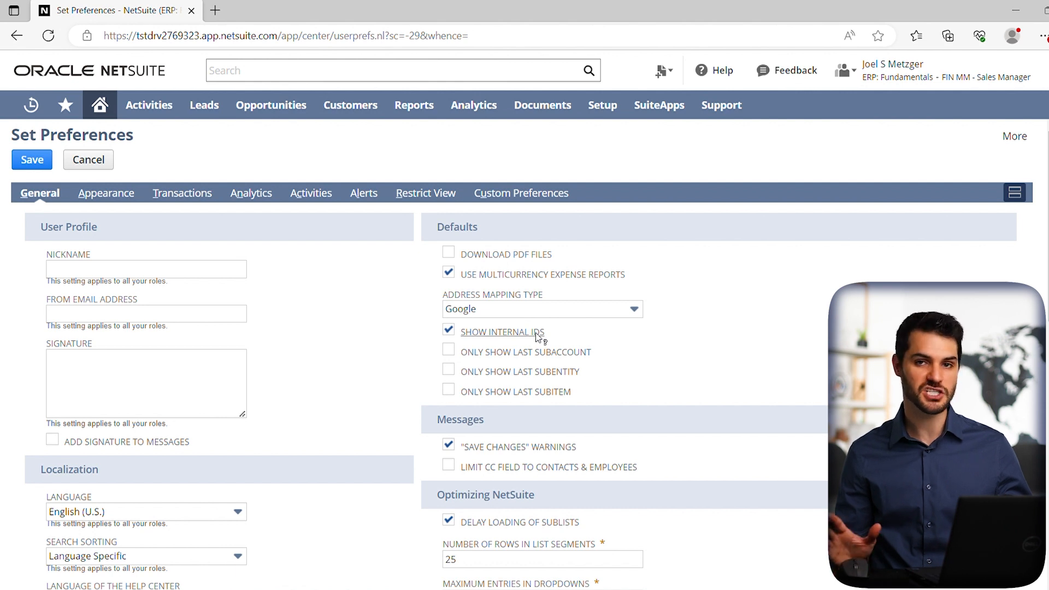
mouse_move(574, 338)
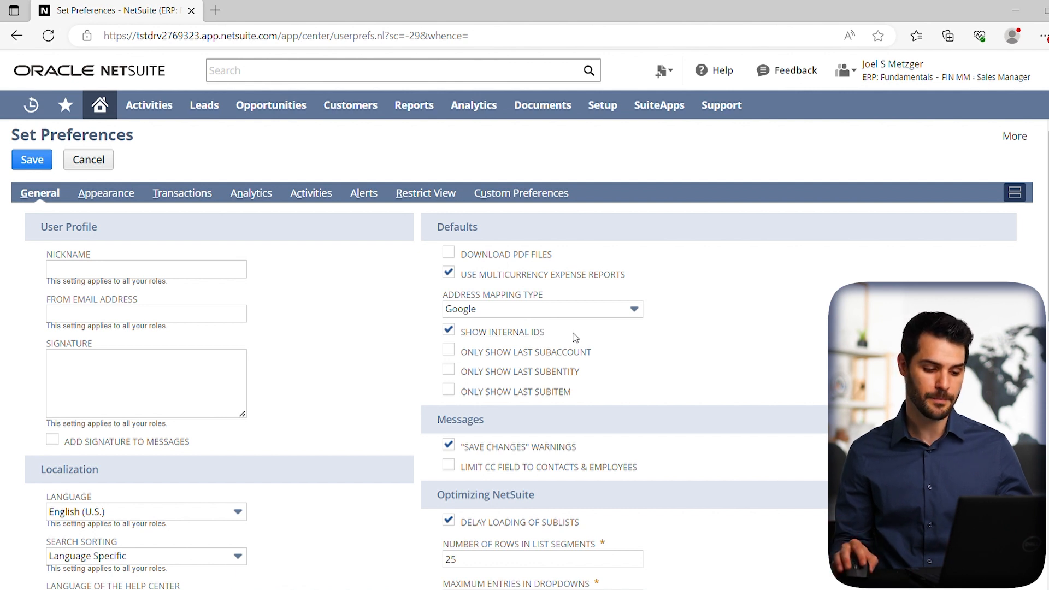
scroll(down, 3)
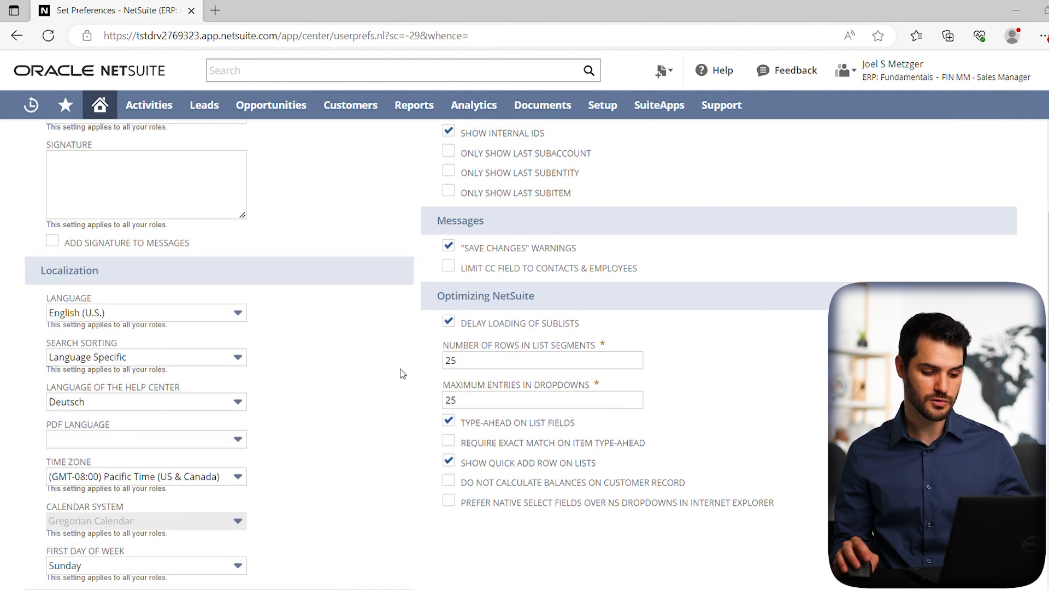
scroll(down, 3)
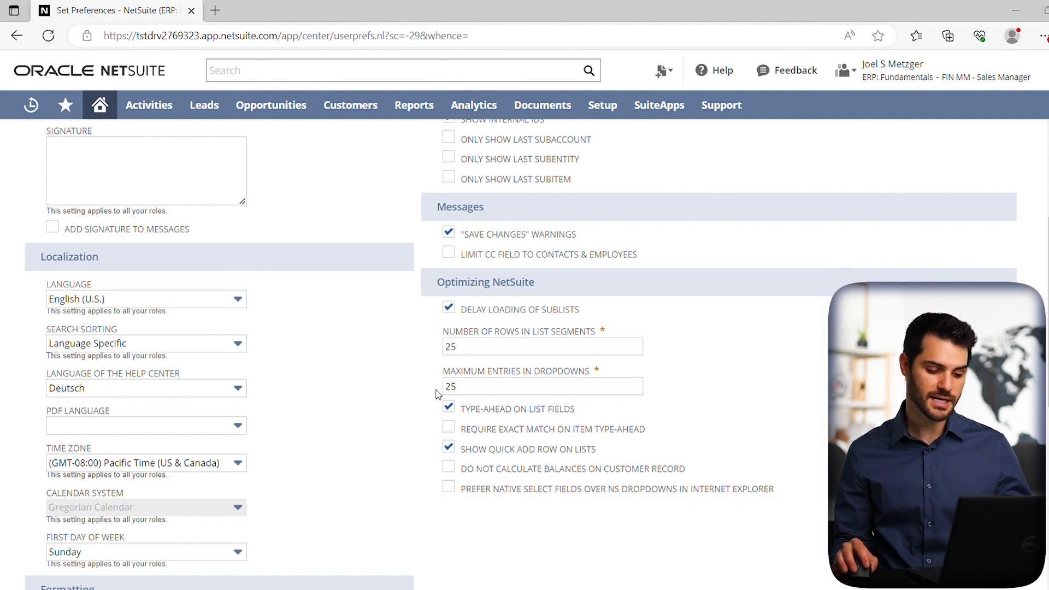
mouse_move(436, 349)
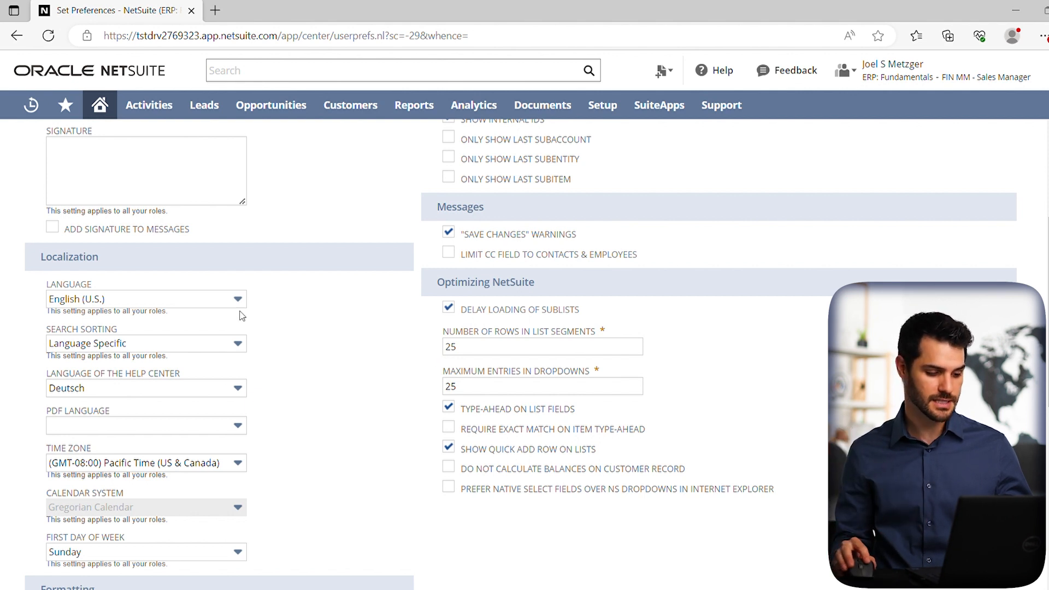
click(236, 299)
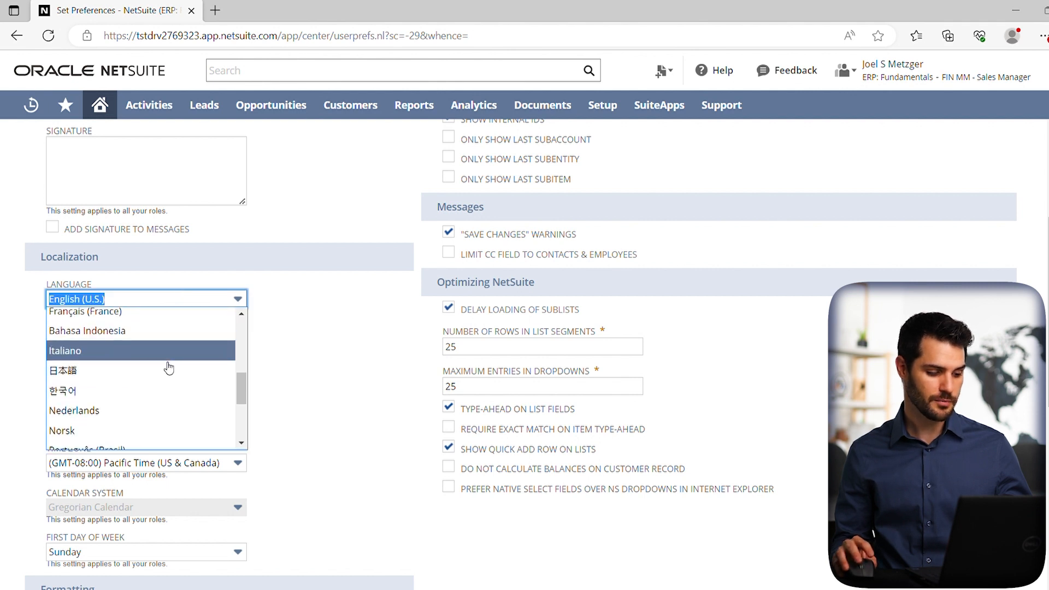
scroll(up, 3)
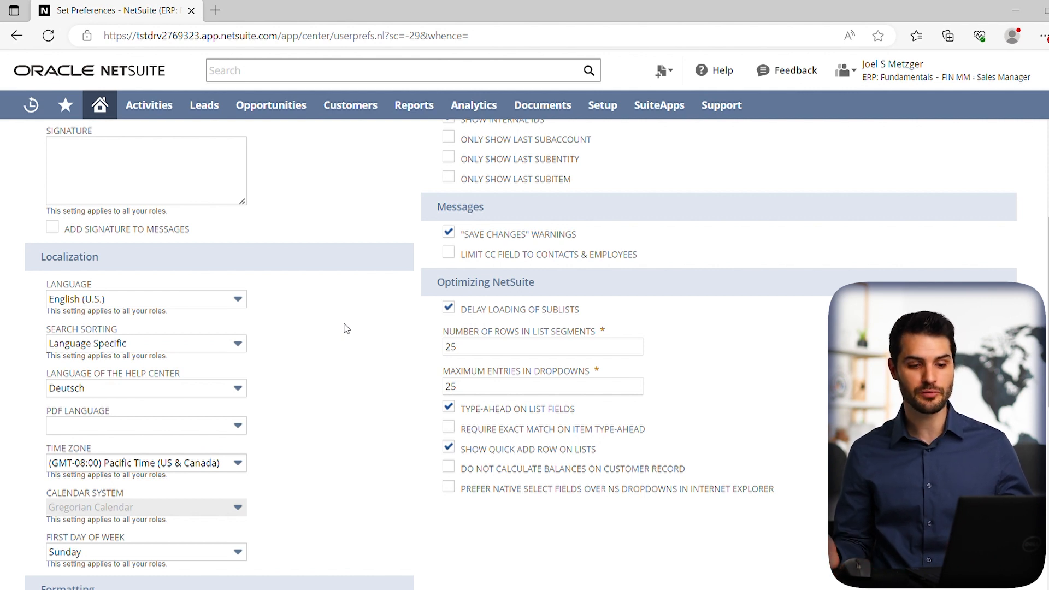
mouse_move(385, 370)
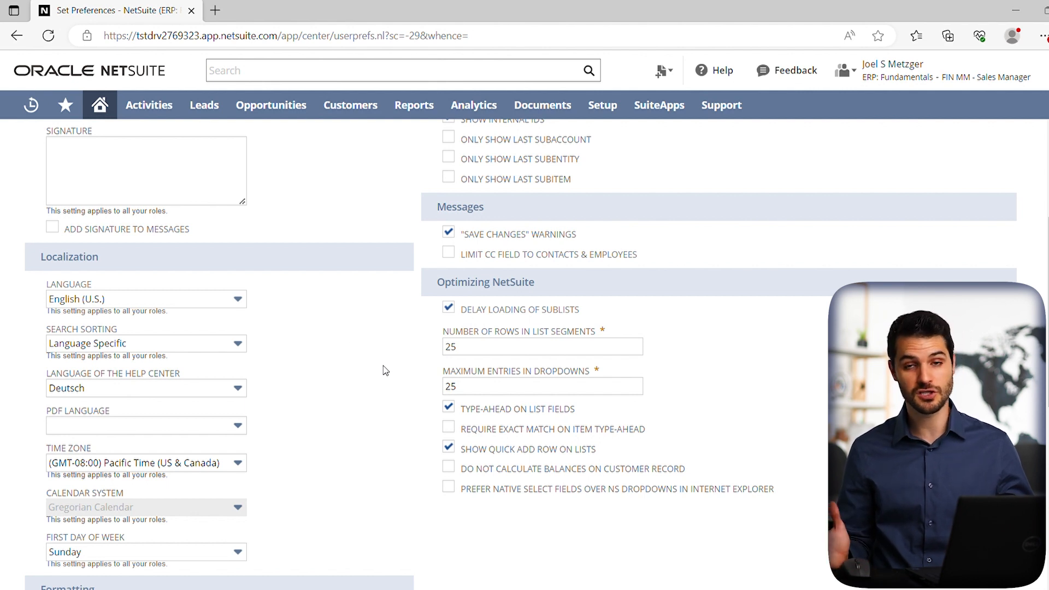
click(542, 346)
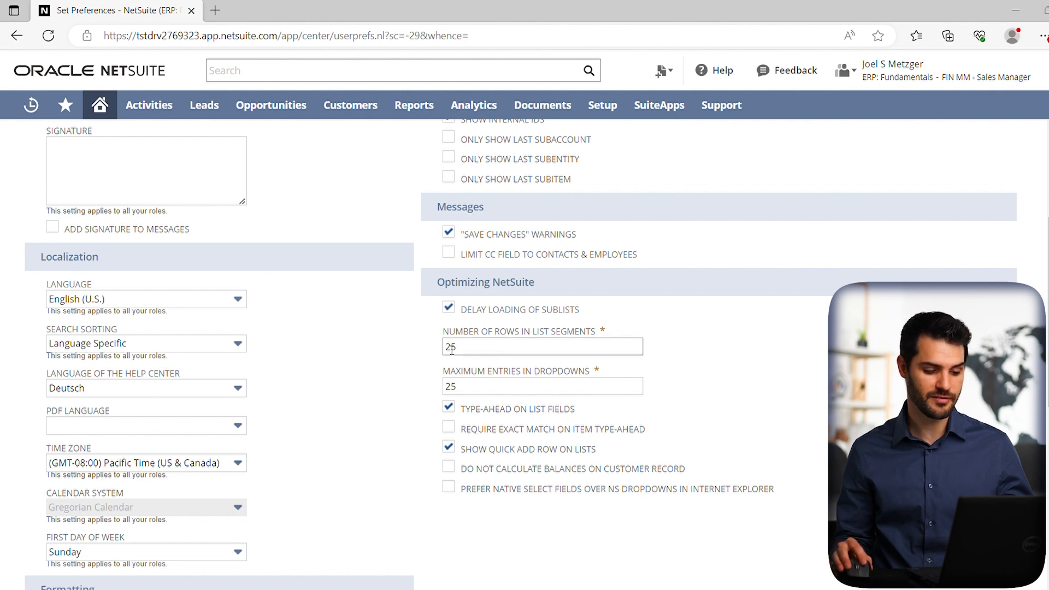
click(542, 386)
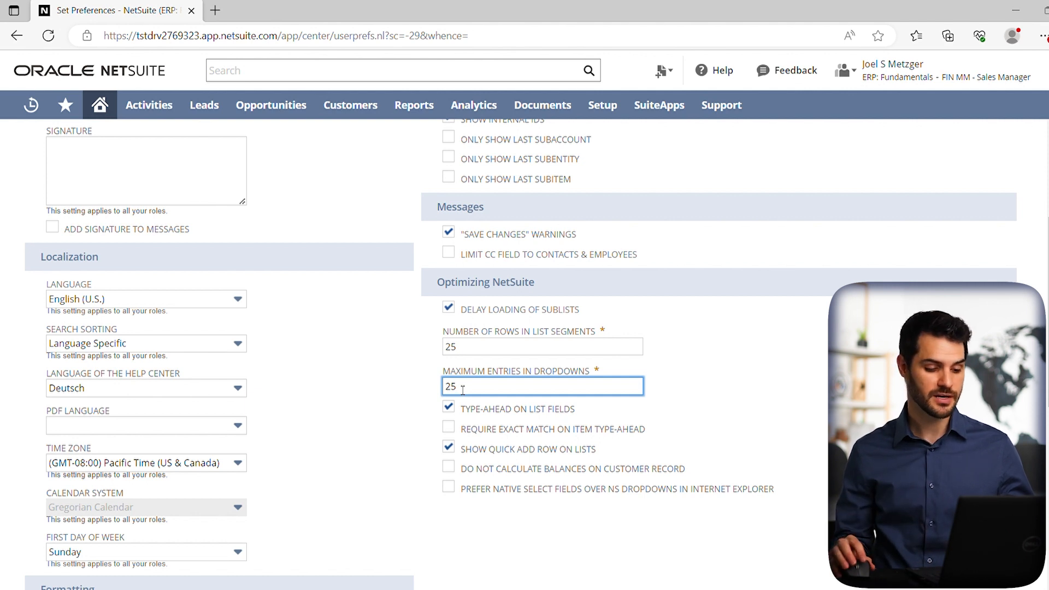
scroll(up, 3)
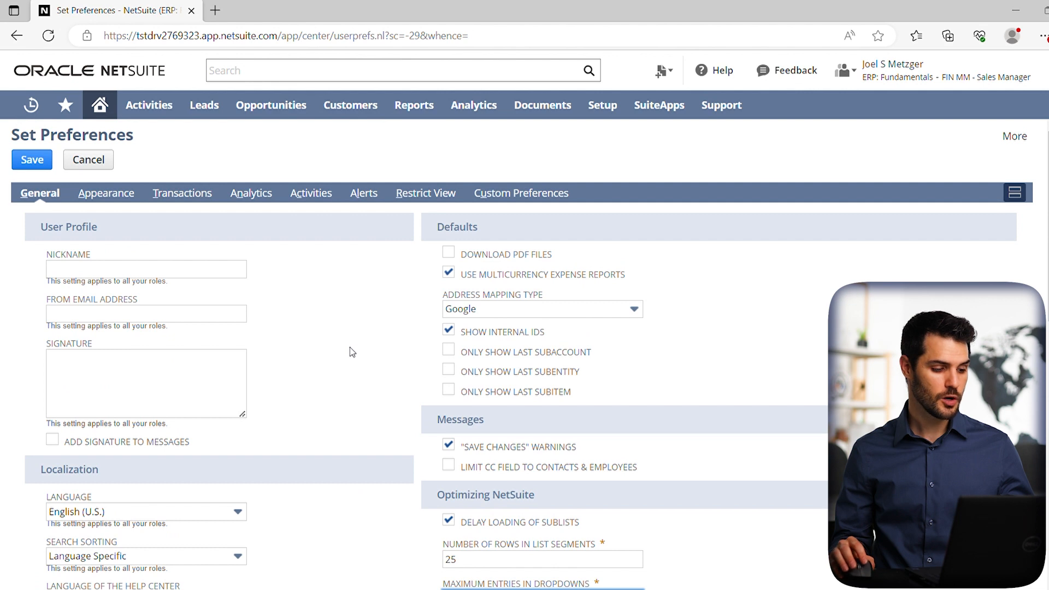
- Show the Appearance preferences with colour theme, font and chart theme settings
click(105, 192)
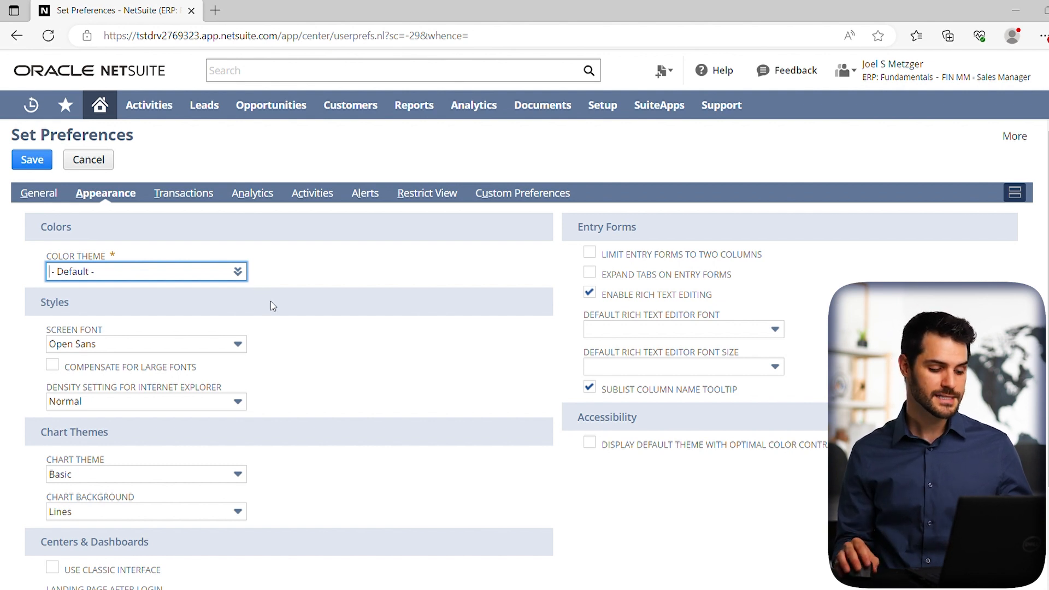
scroll(down, 3)
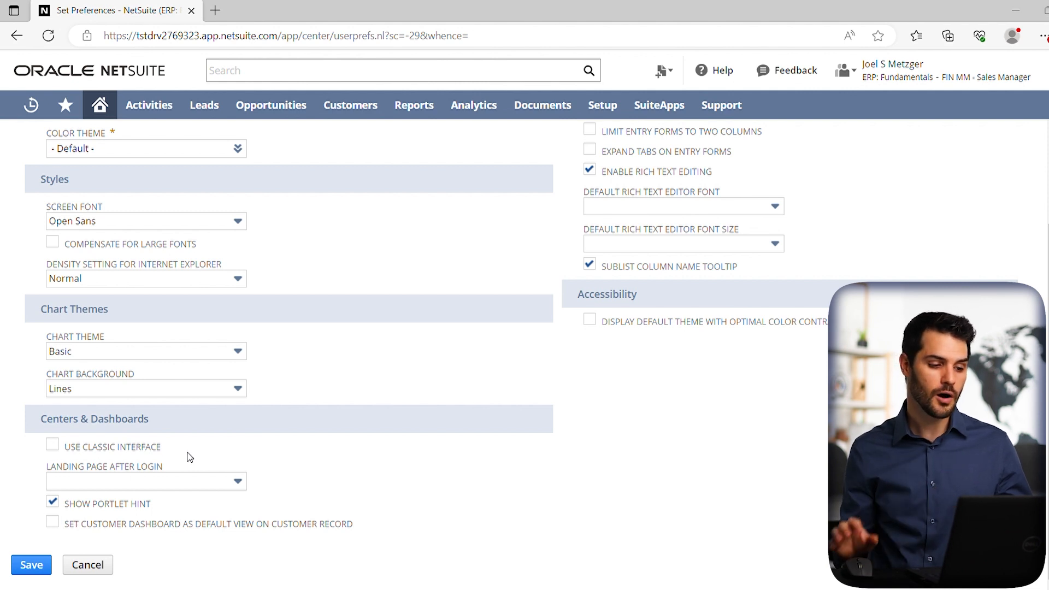
click(349, 105)
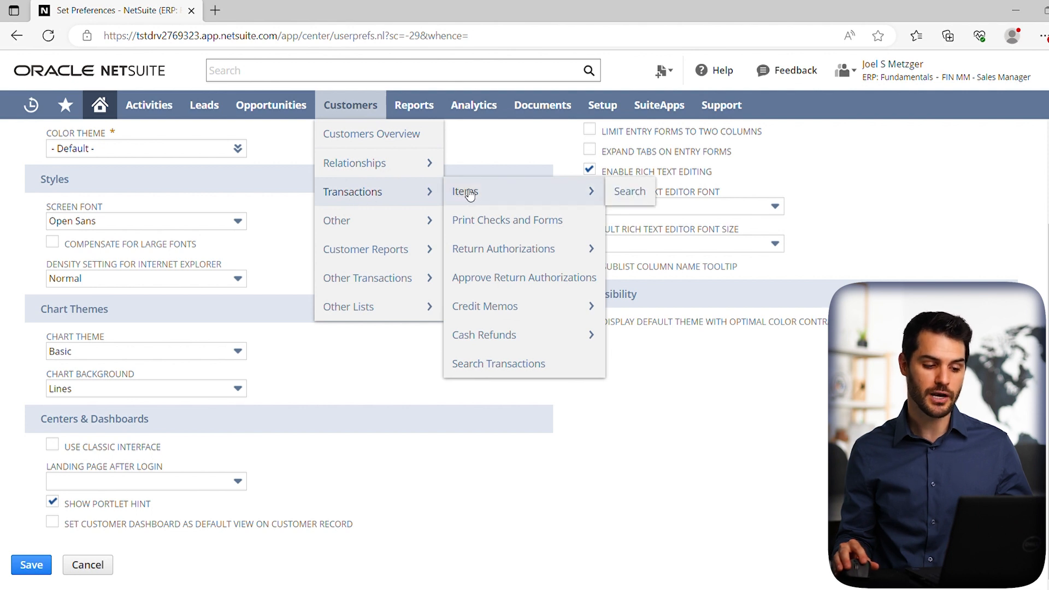
click(492, 157)
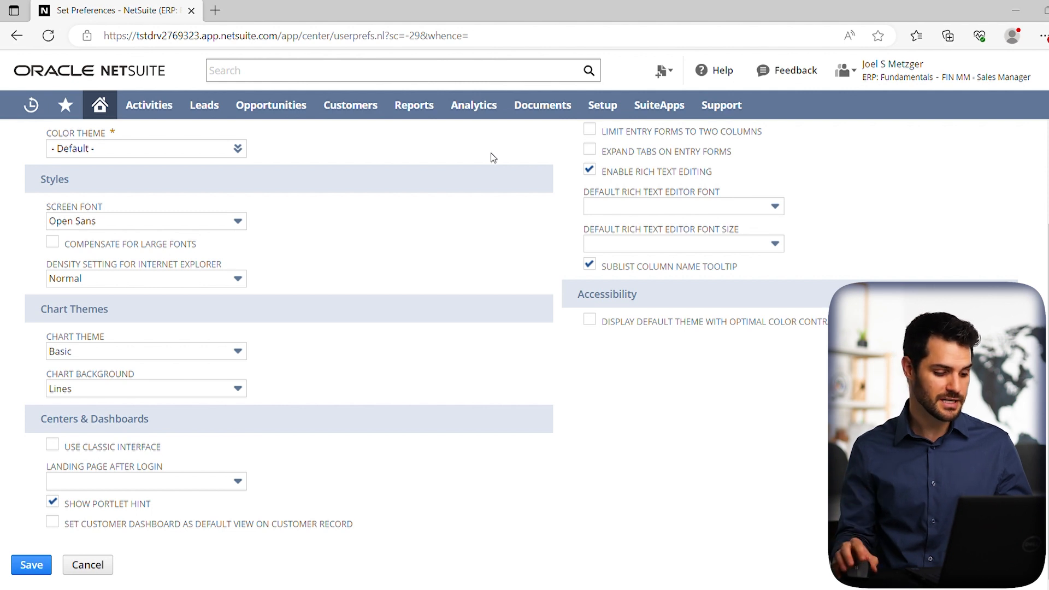
mouse_move(452, 249)
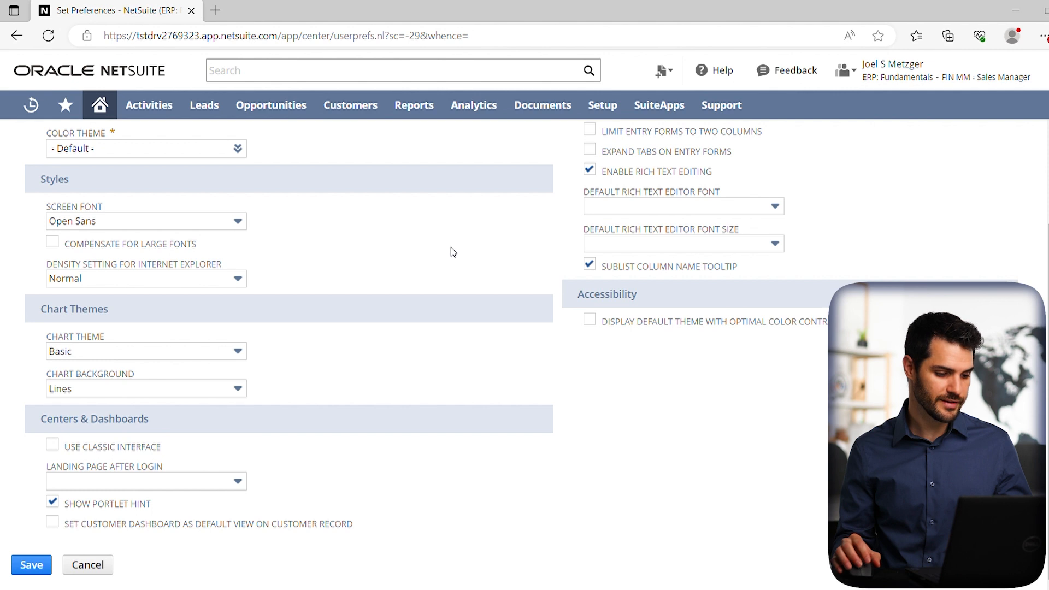
scroll(up, 3)
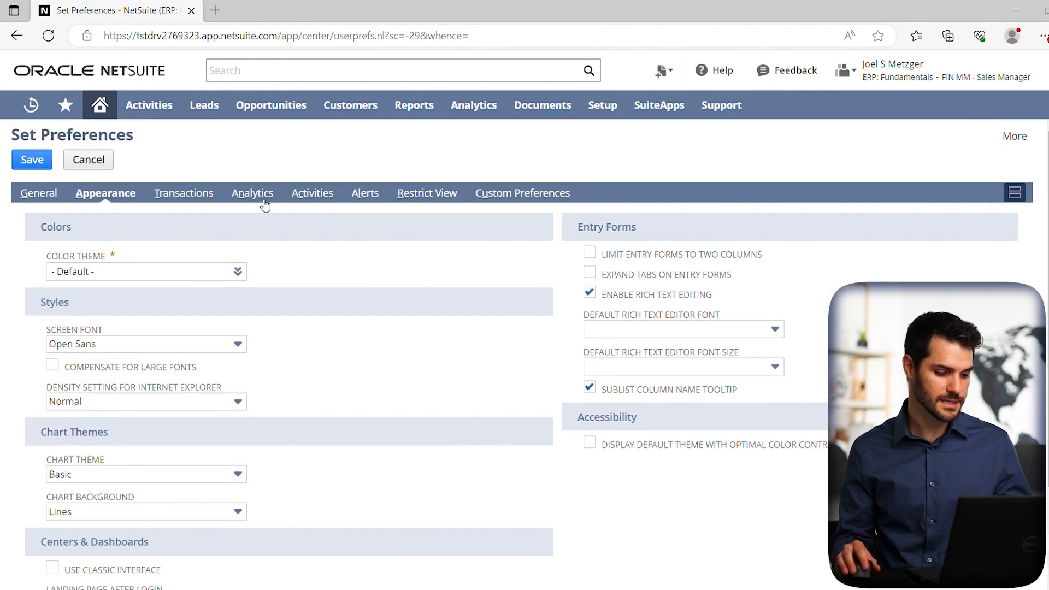
- In Analytics preferences, change Report By Period from Never to All Reports
click(253, 193)
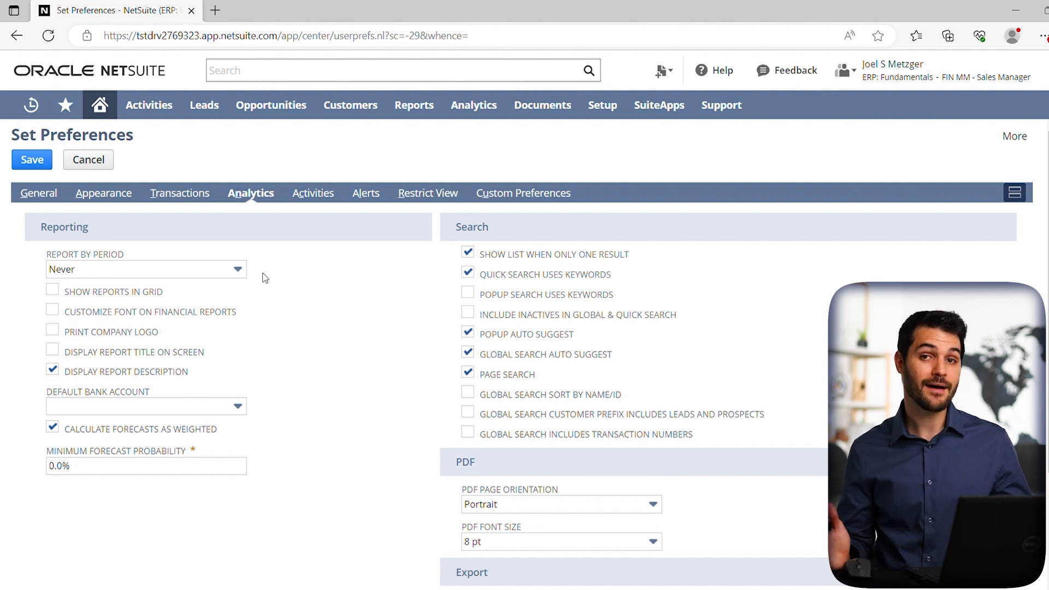
mouse_move(242, 273)
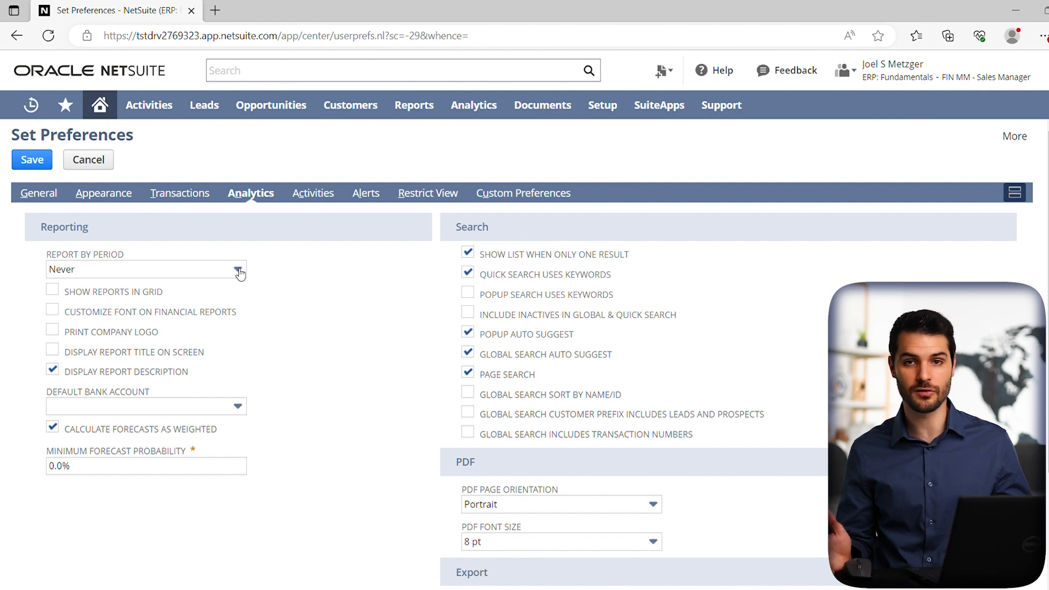
click(239, 269)
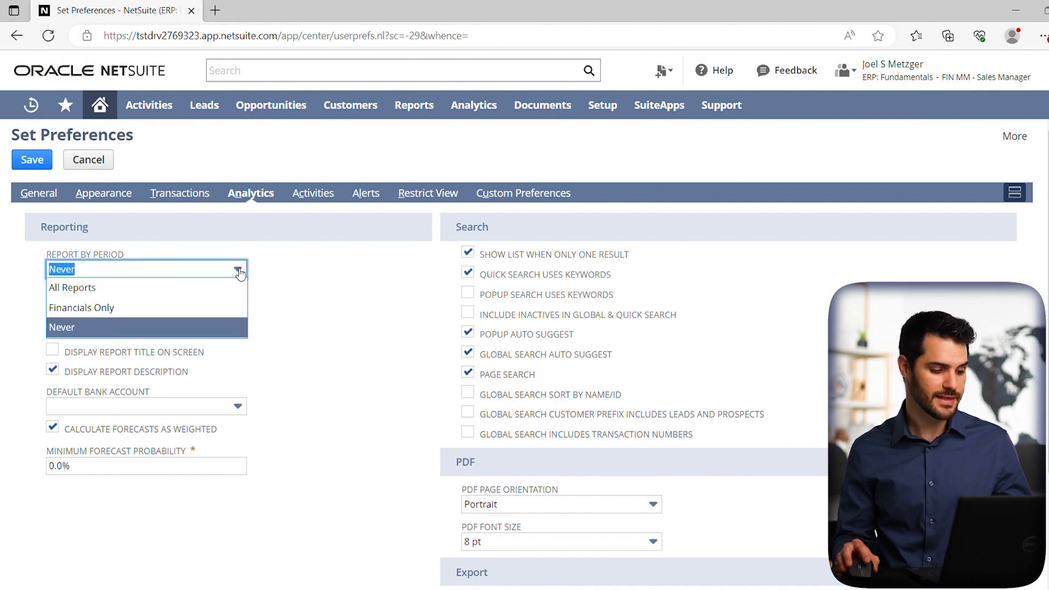
click(72, 287)
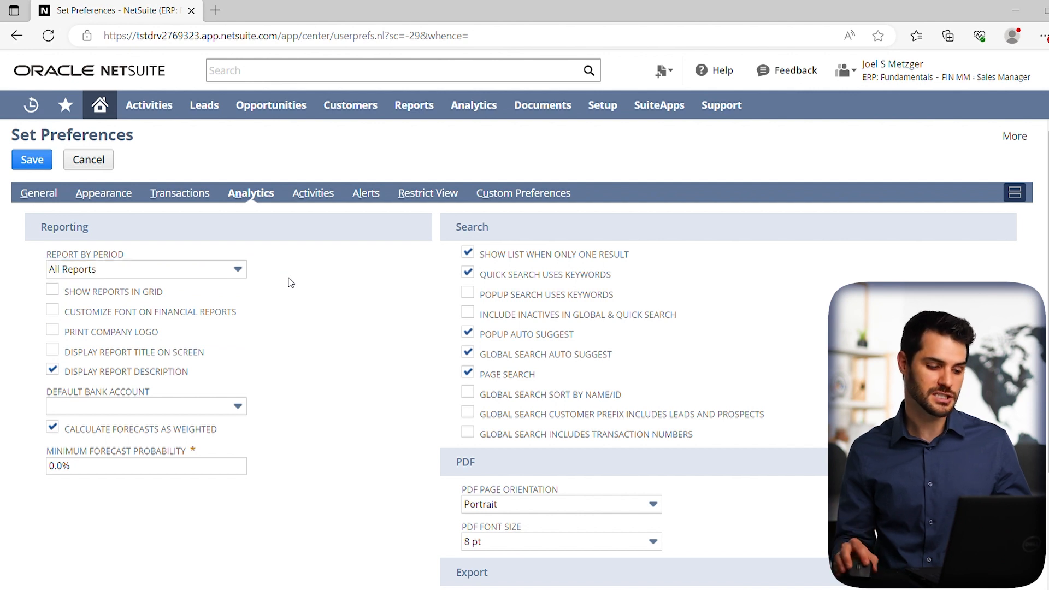
mouse_move(141, 305)
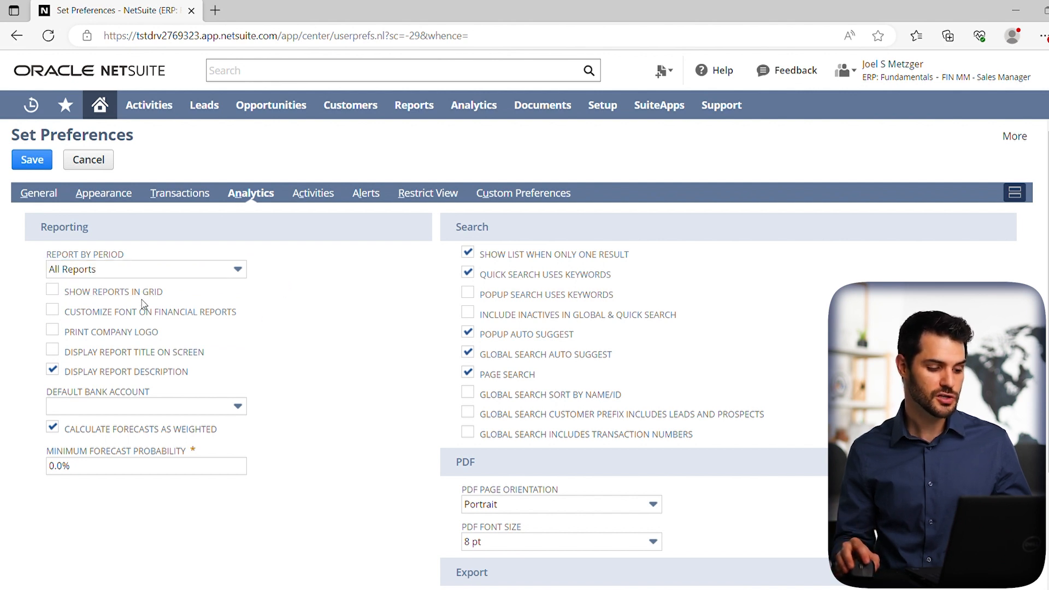
mouse_move(124, 335)
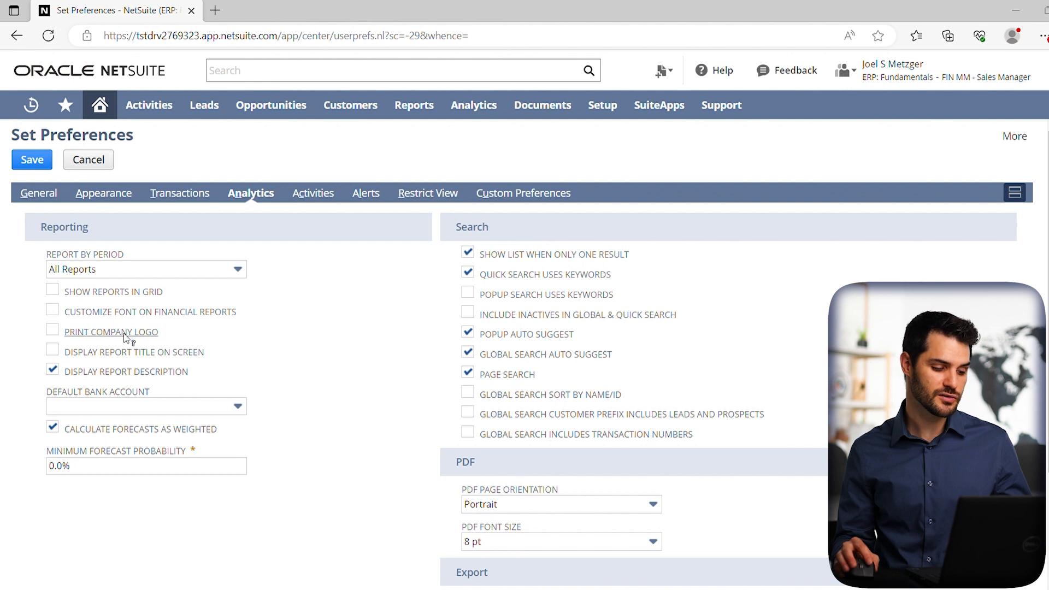
mouse_move(147, 299)
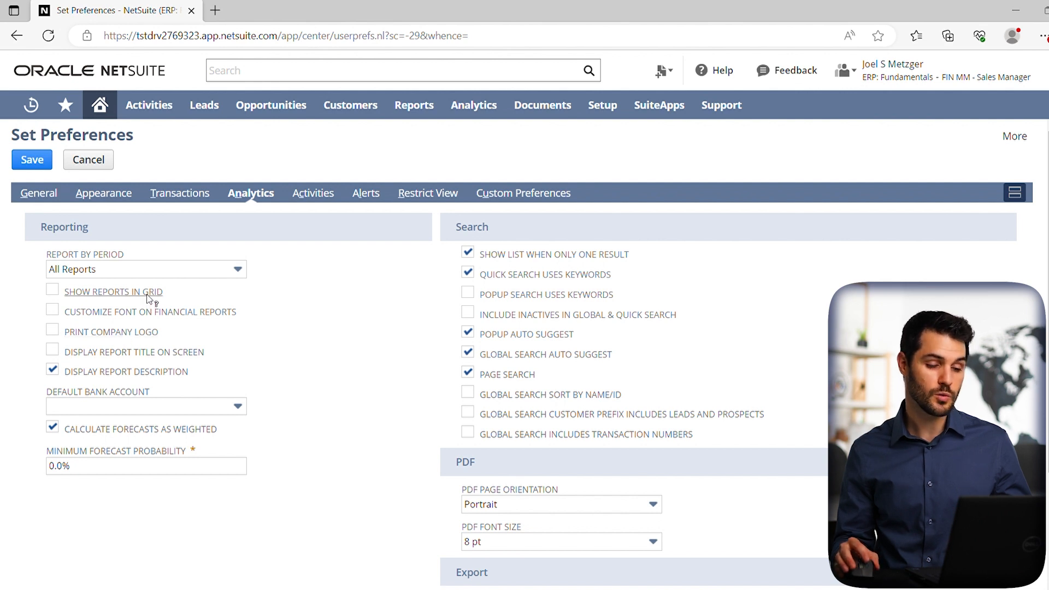